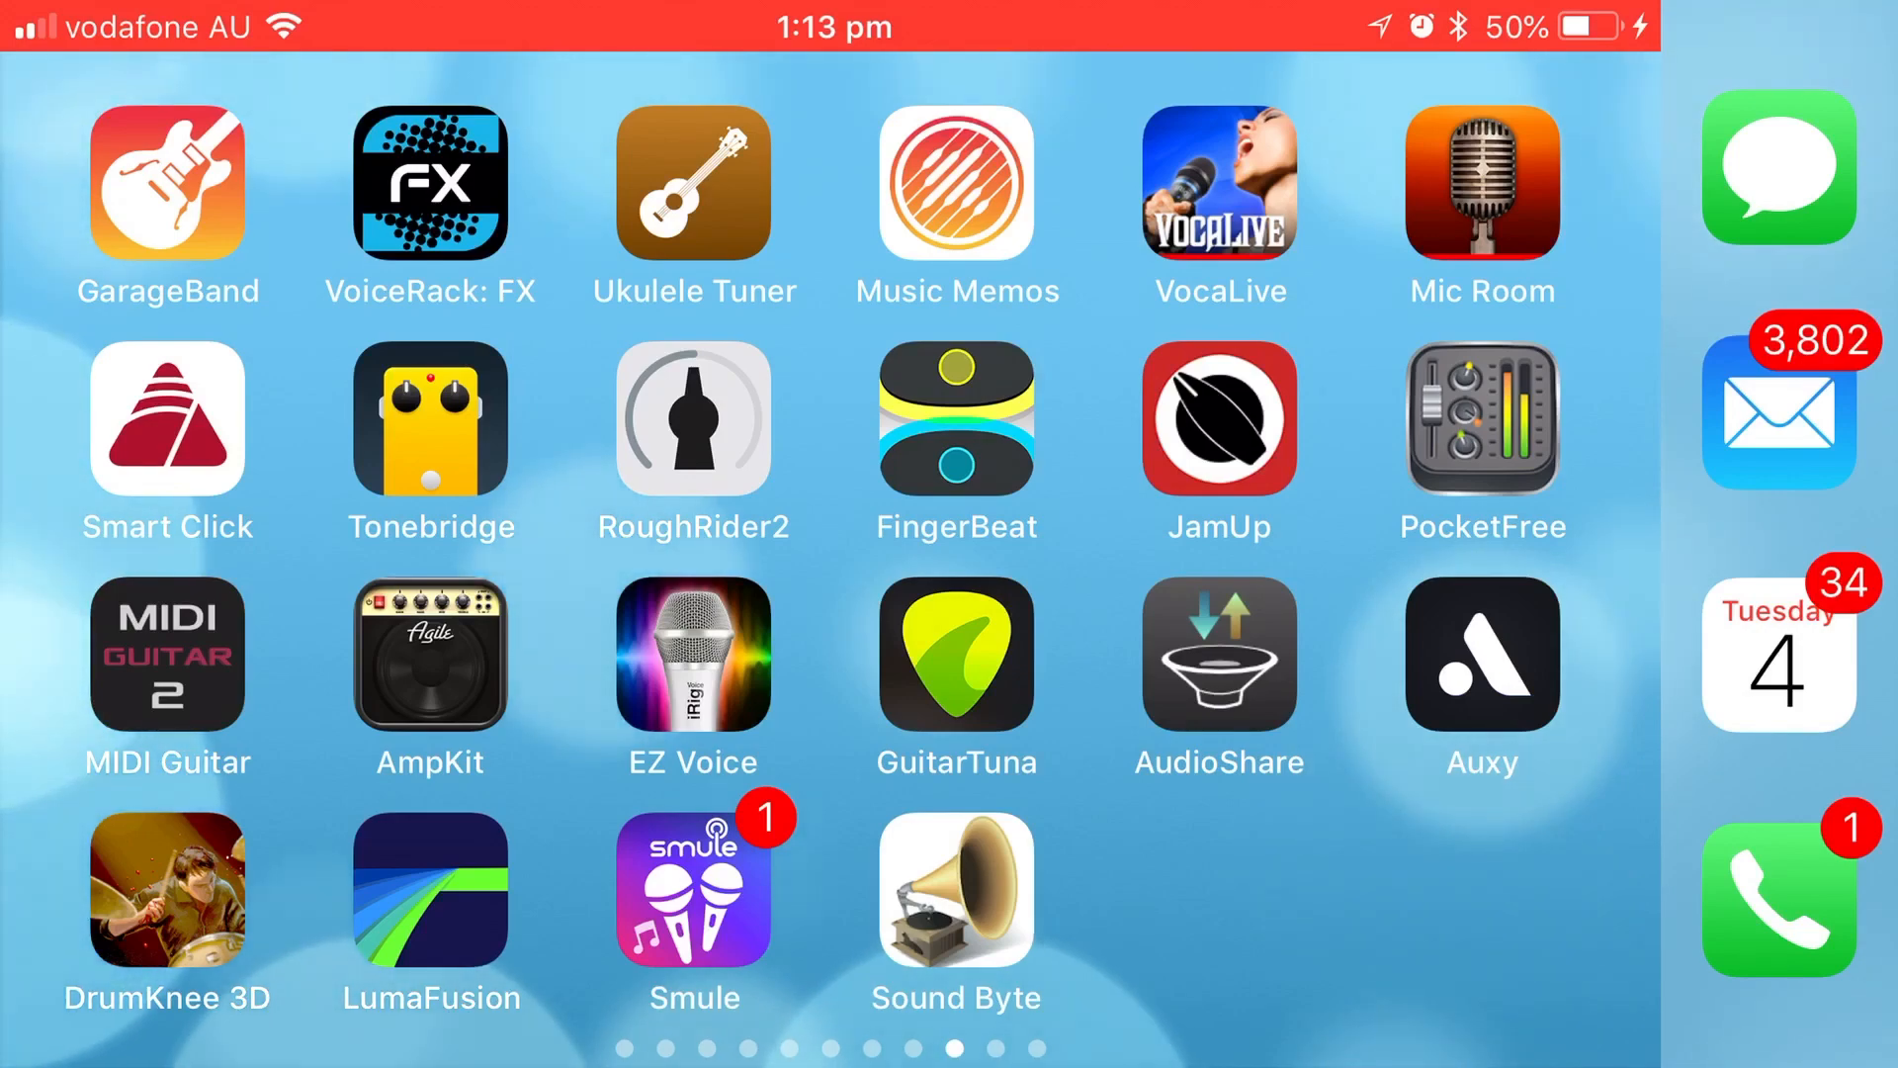
Reveal GarageBand's quick actions with a firm press on its Home Screen icon
click(168, 185)
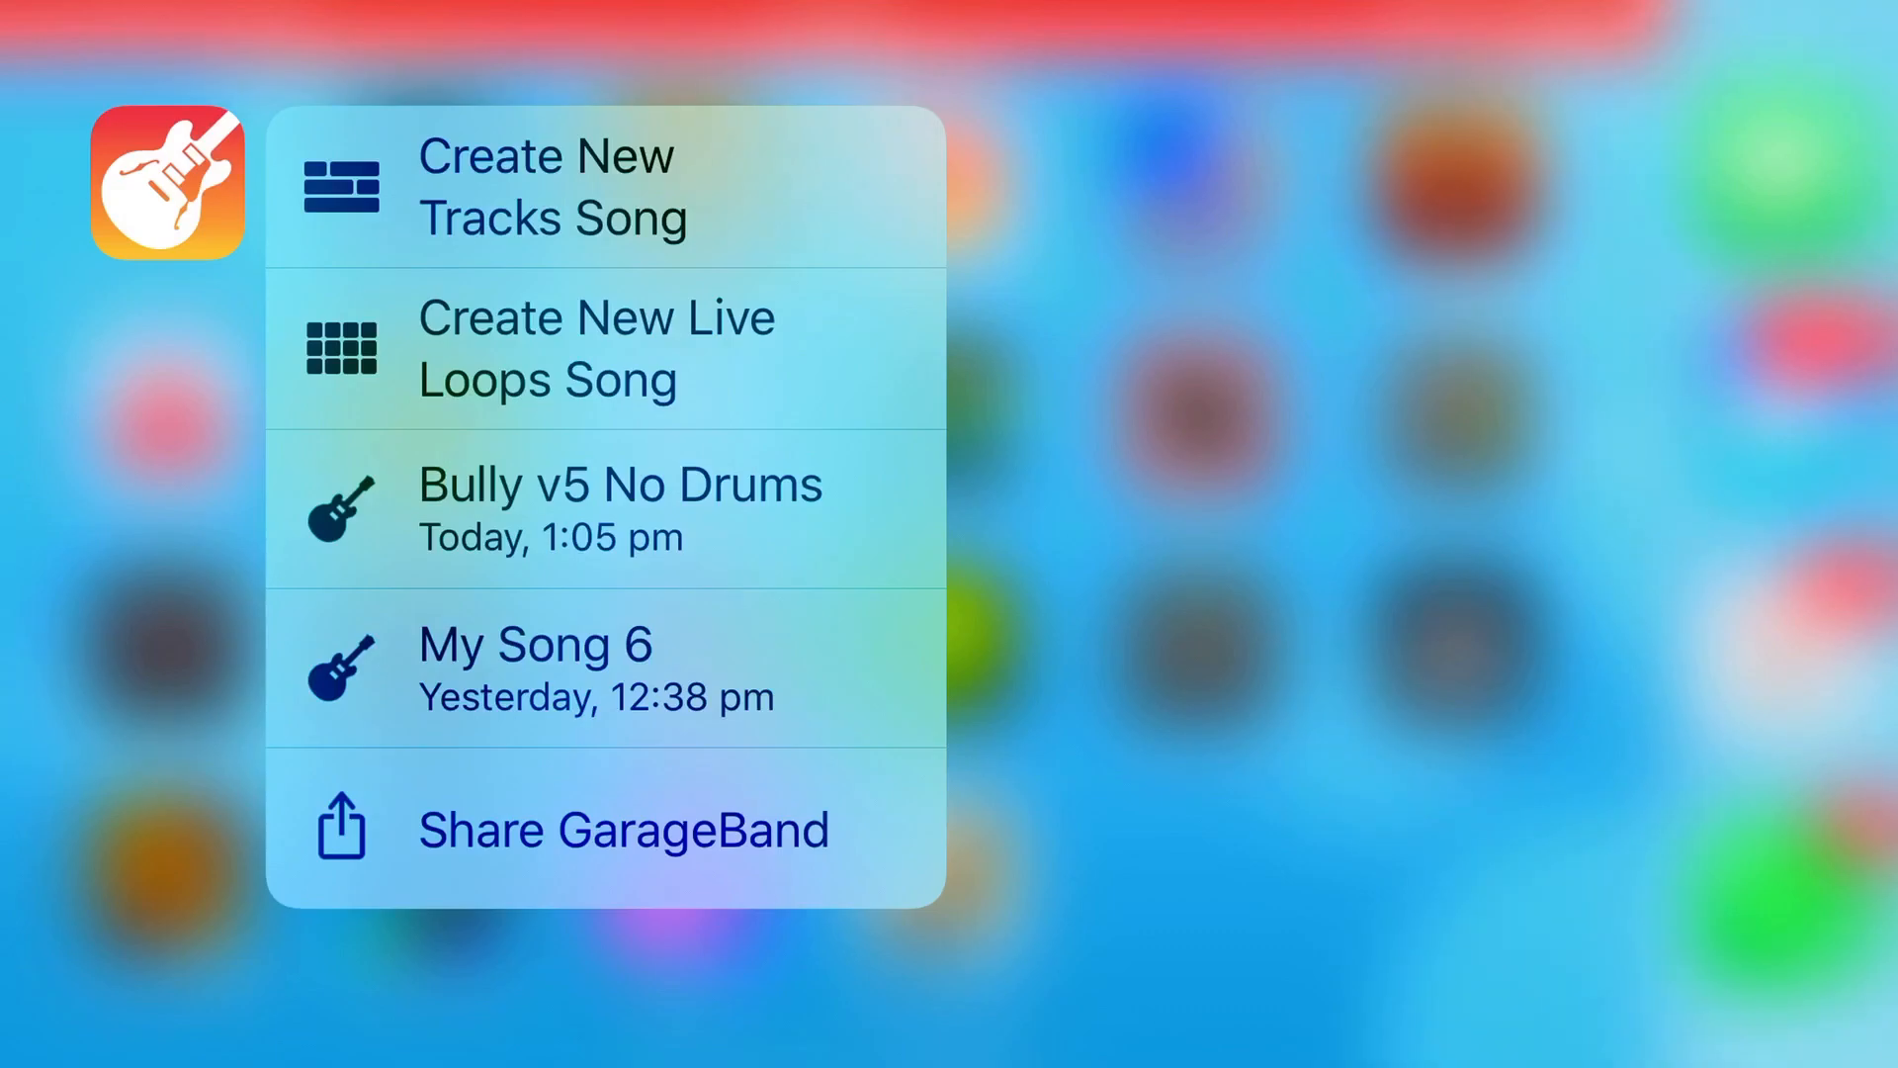
Start a new Tracks song from the quick actions menu
click(617, 484)
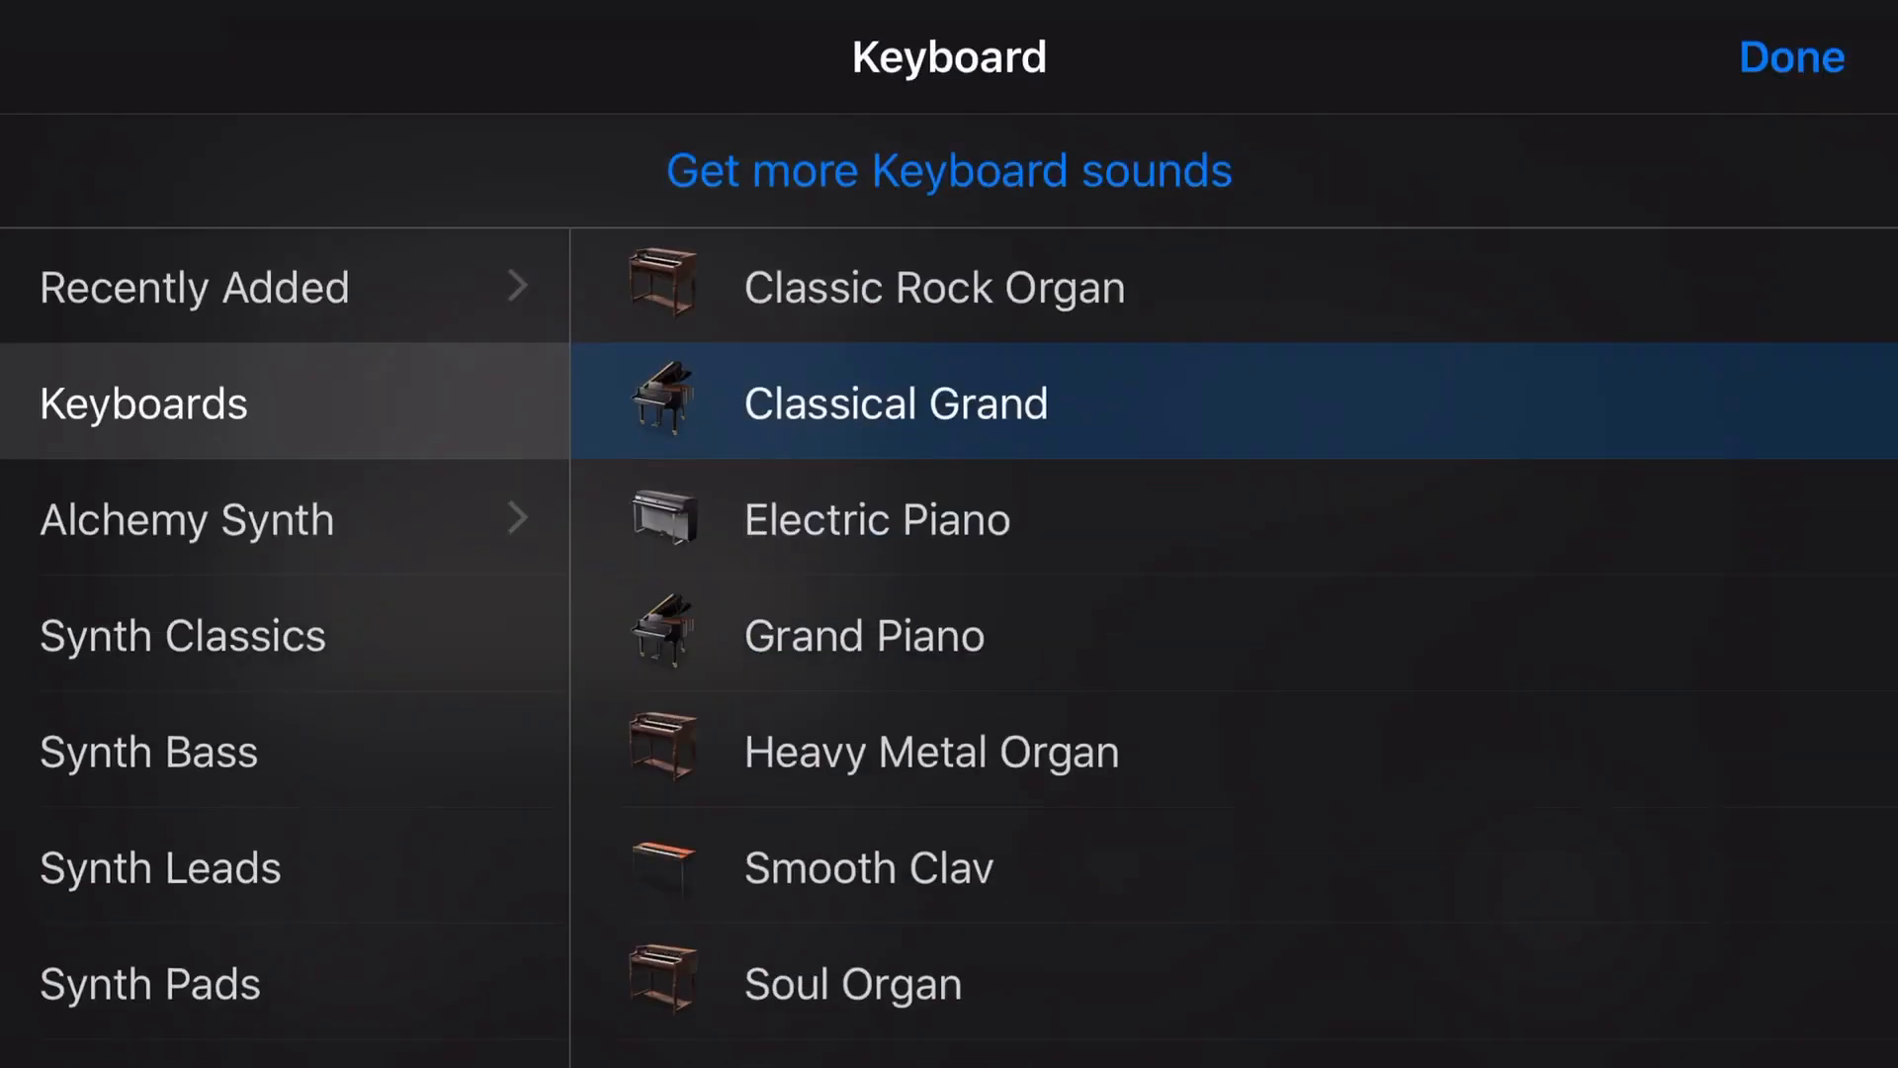
click(1791, 58)
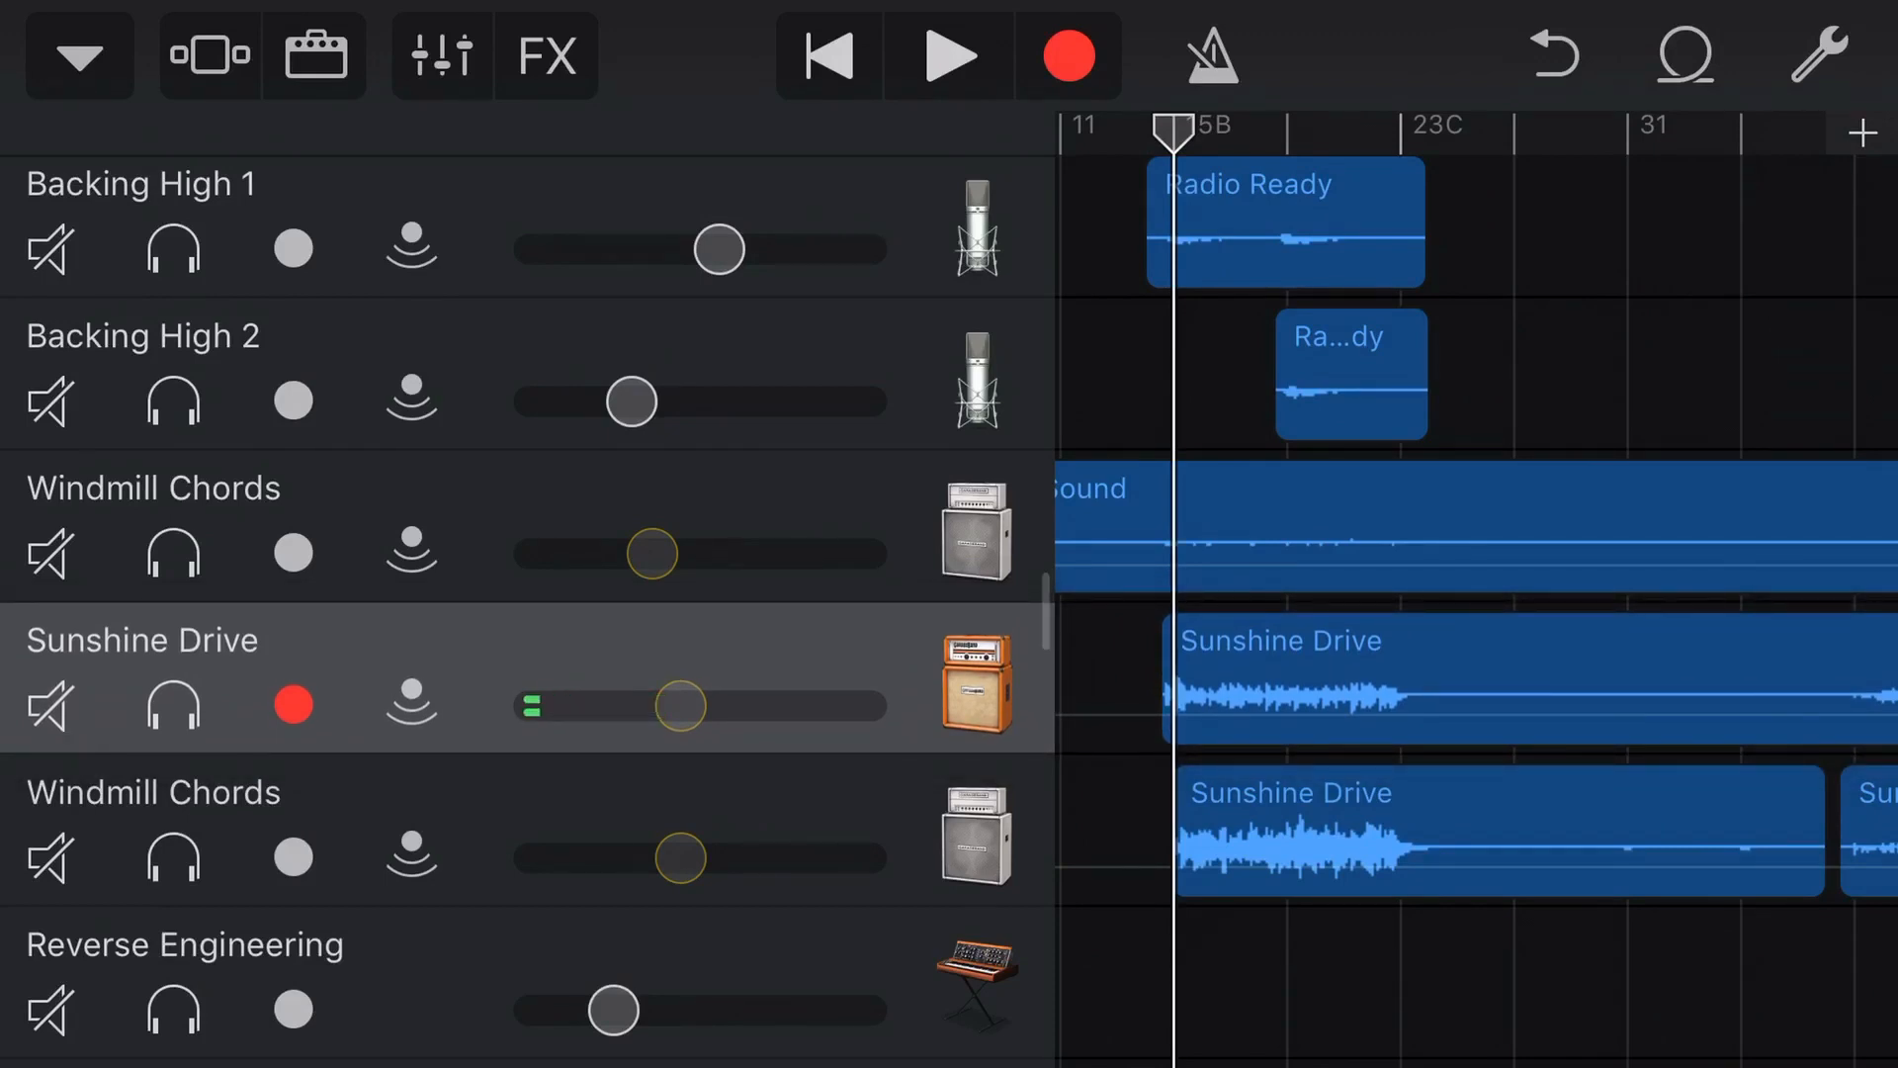
Play the song and solo the Sunshine Drive track via its headphones button
click(949, 56)
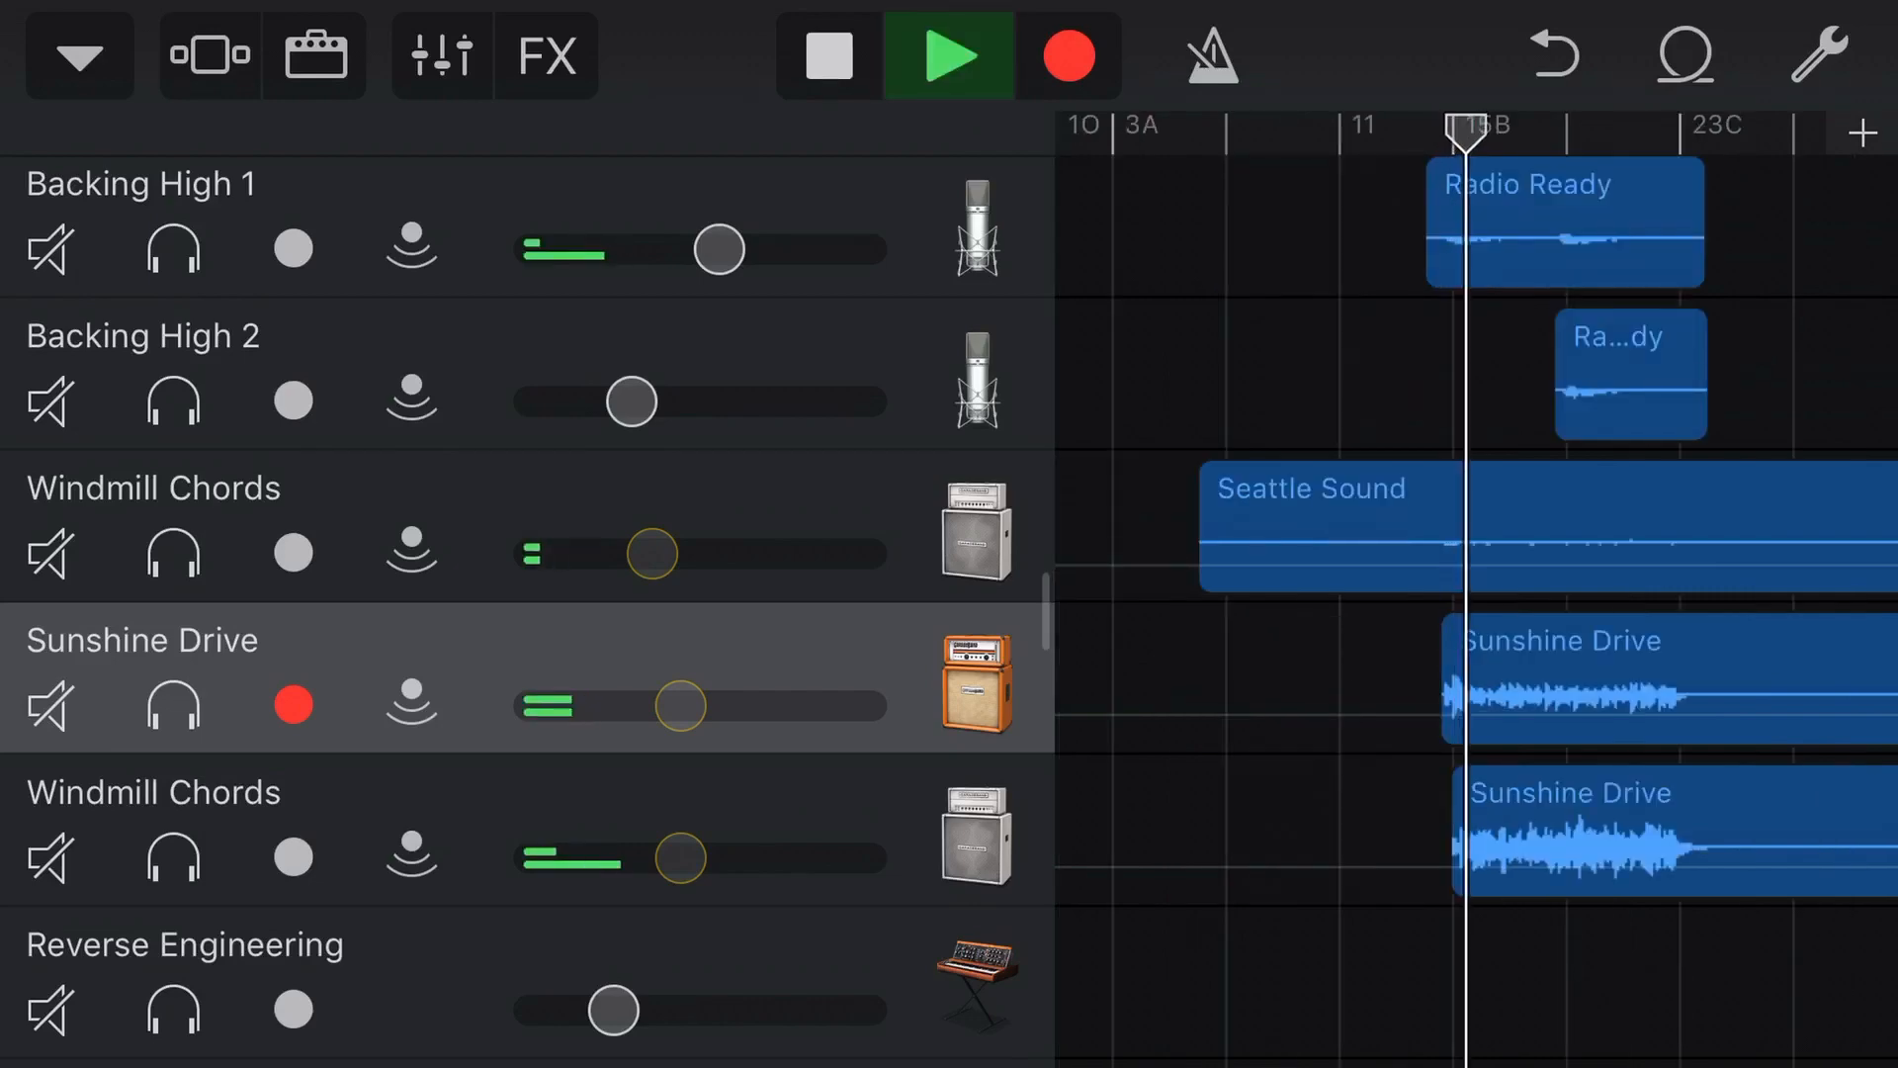
click(170, 704)
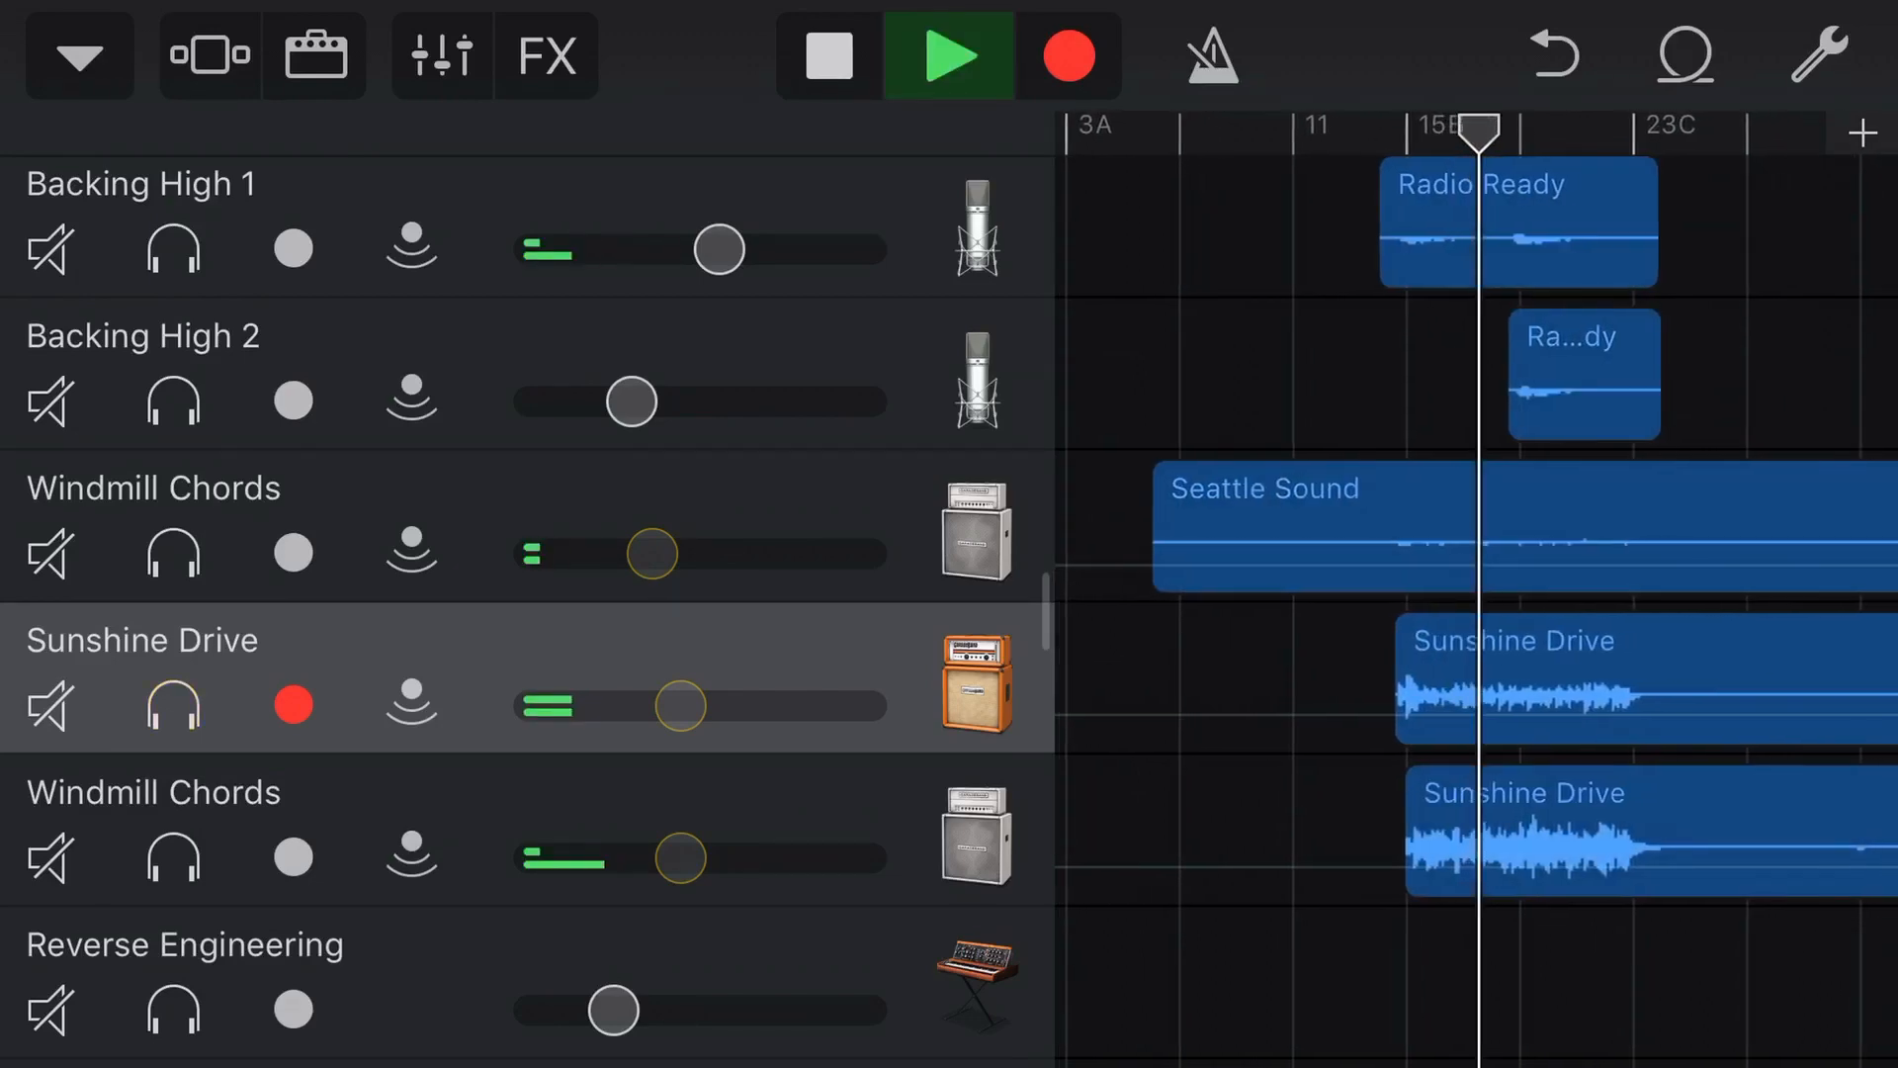
click(172, 706)
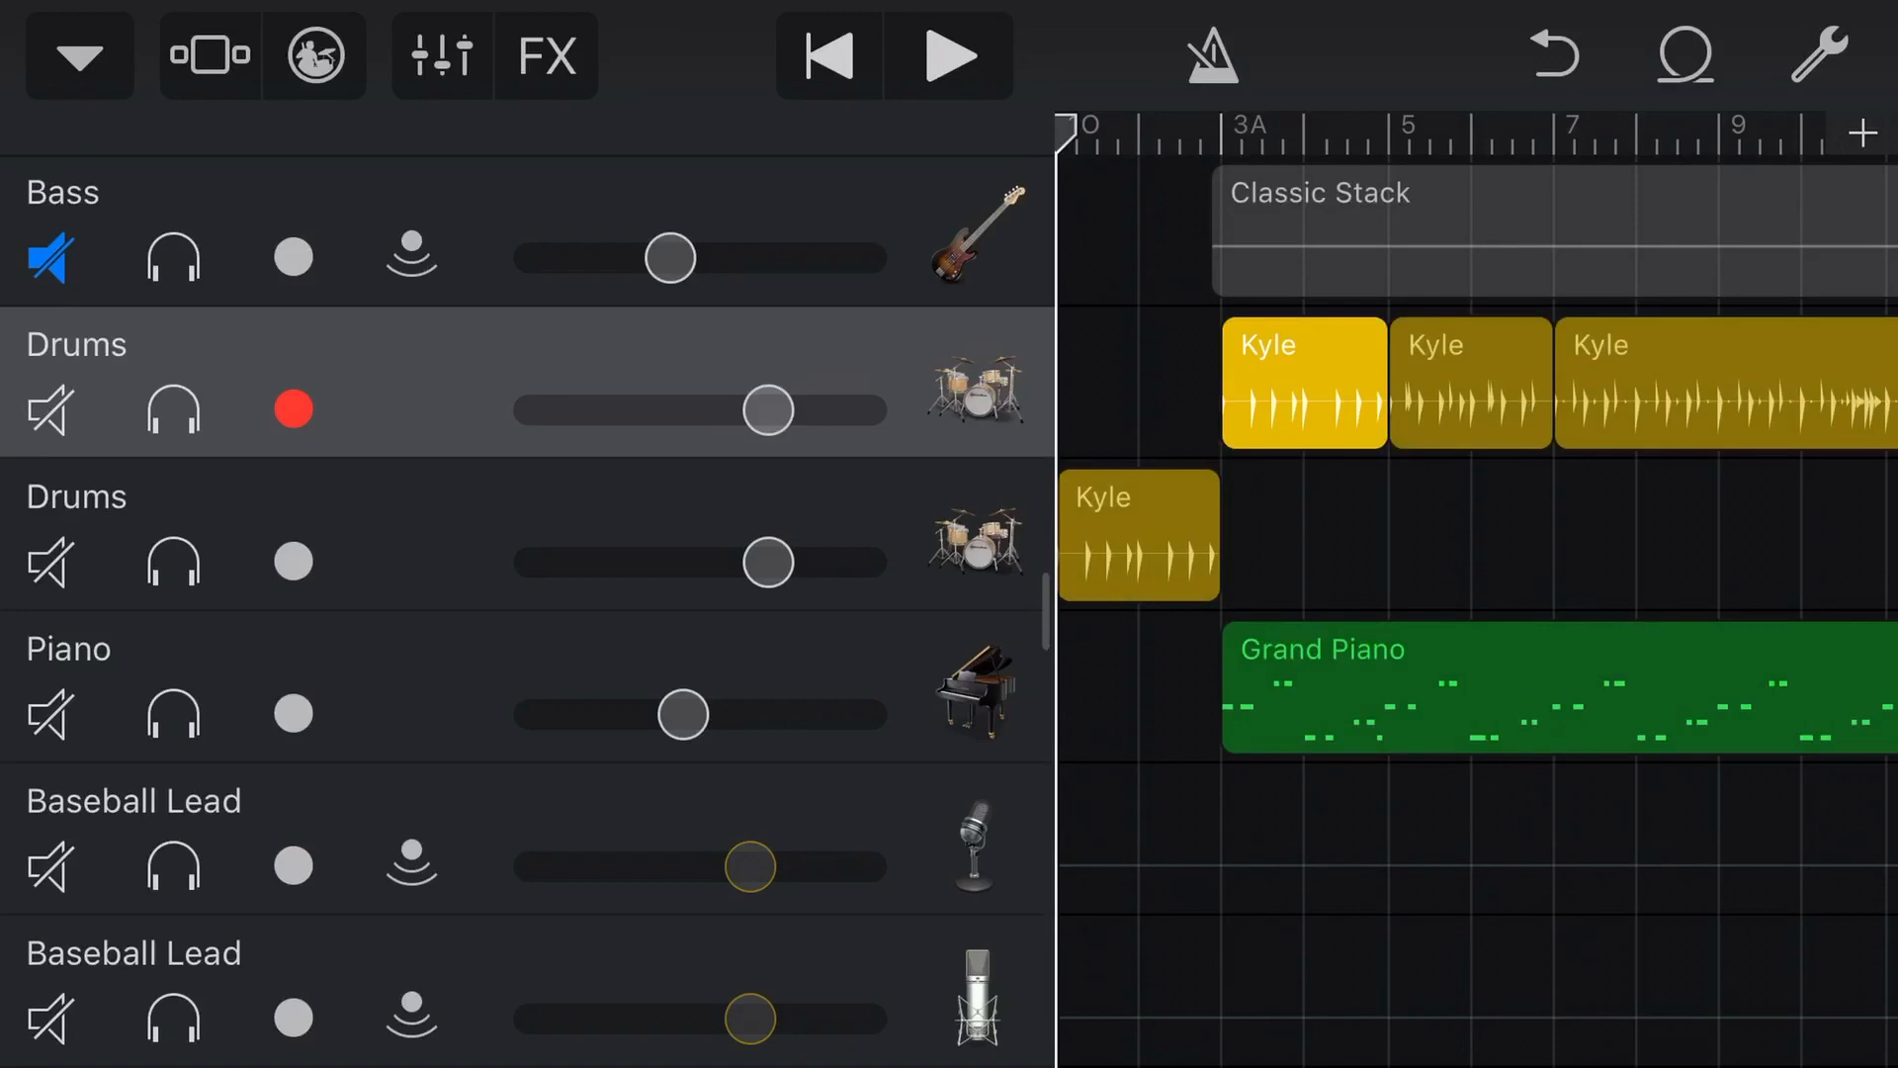
Solo the first Kyle drum region and play the song so only it sounds
click(1303, 381)
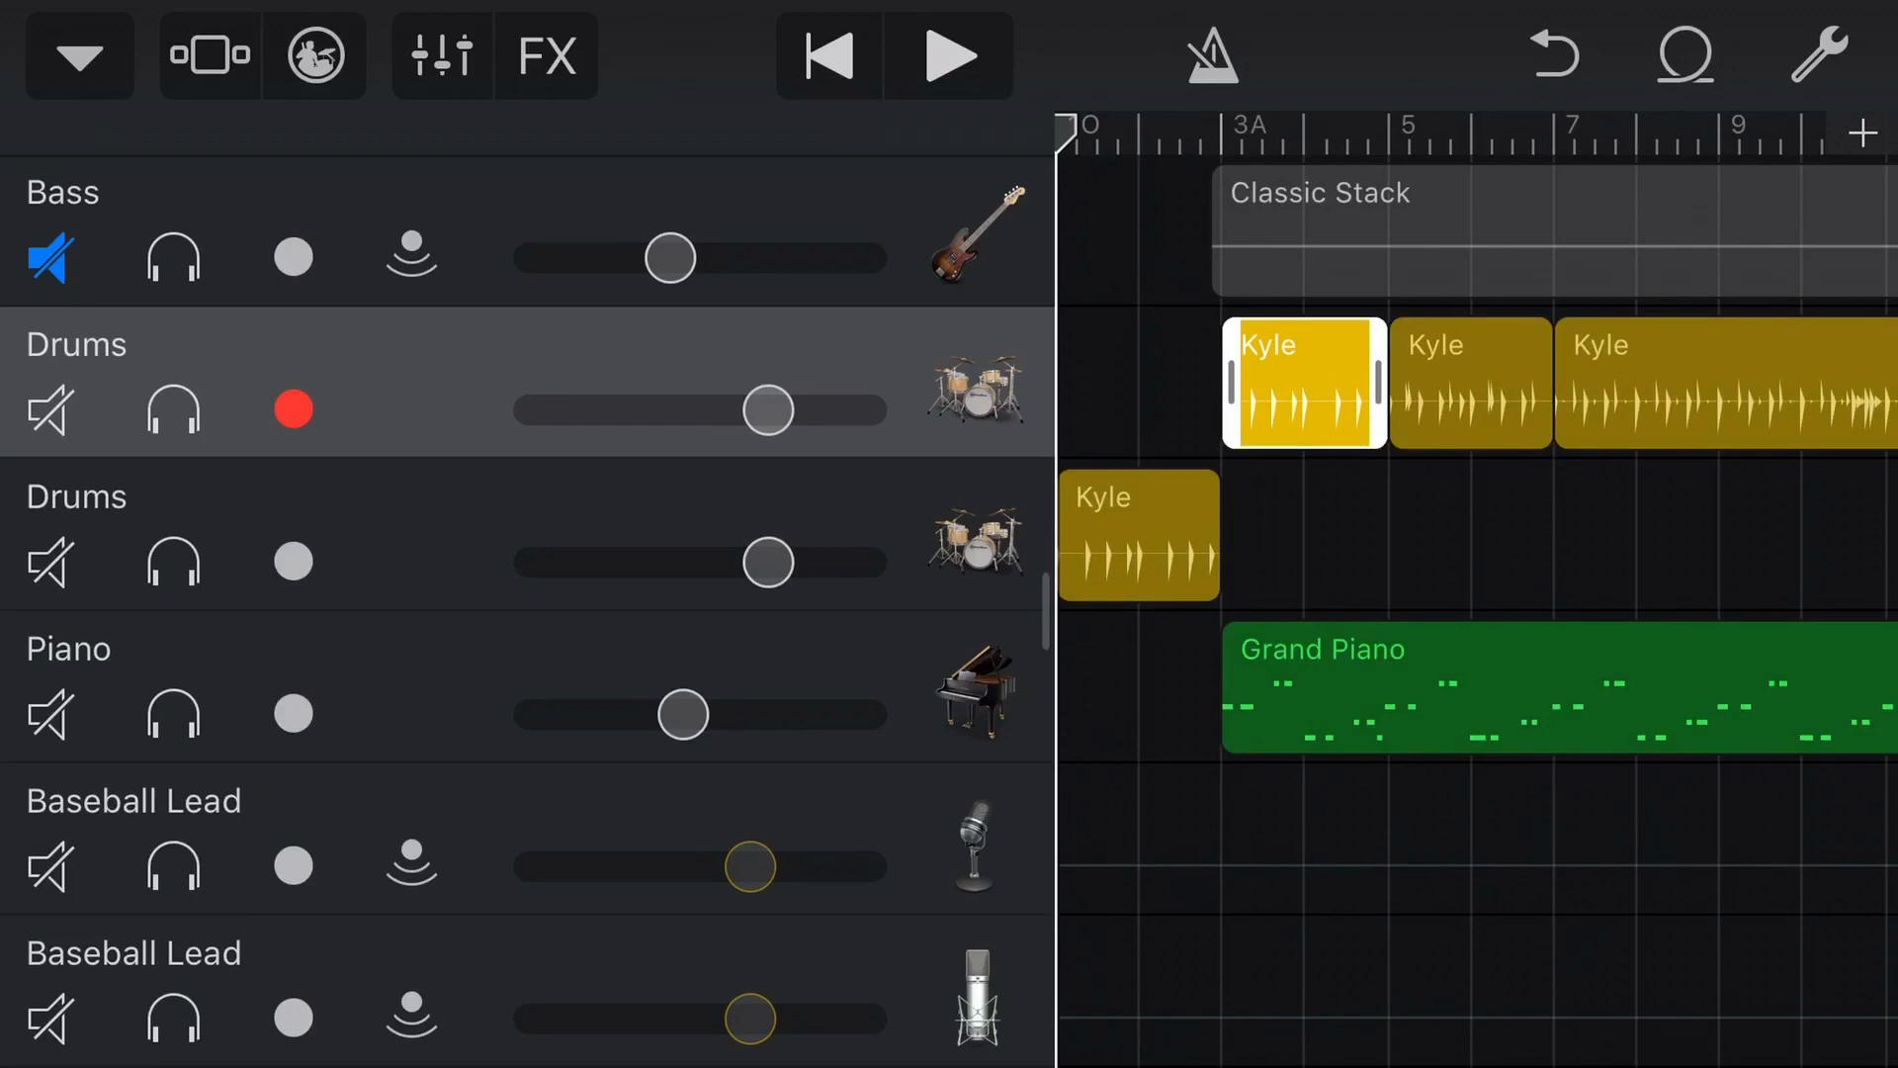
click(947, 56)
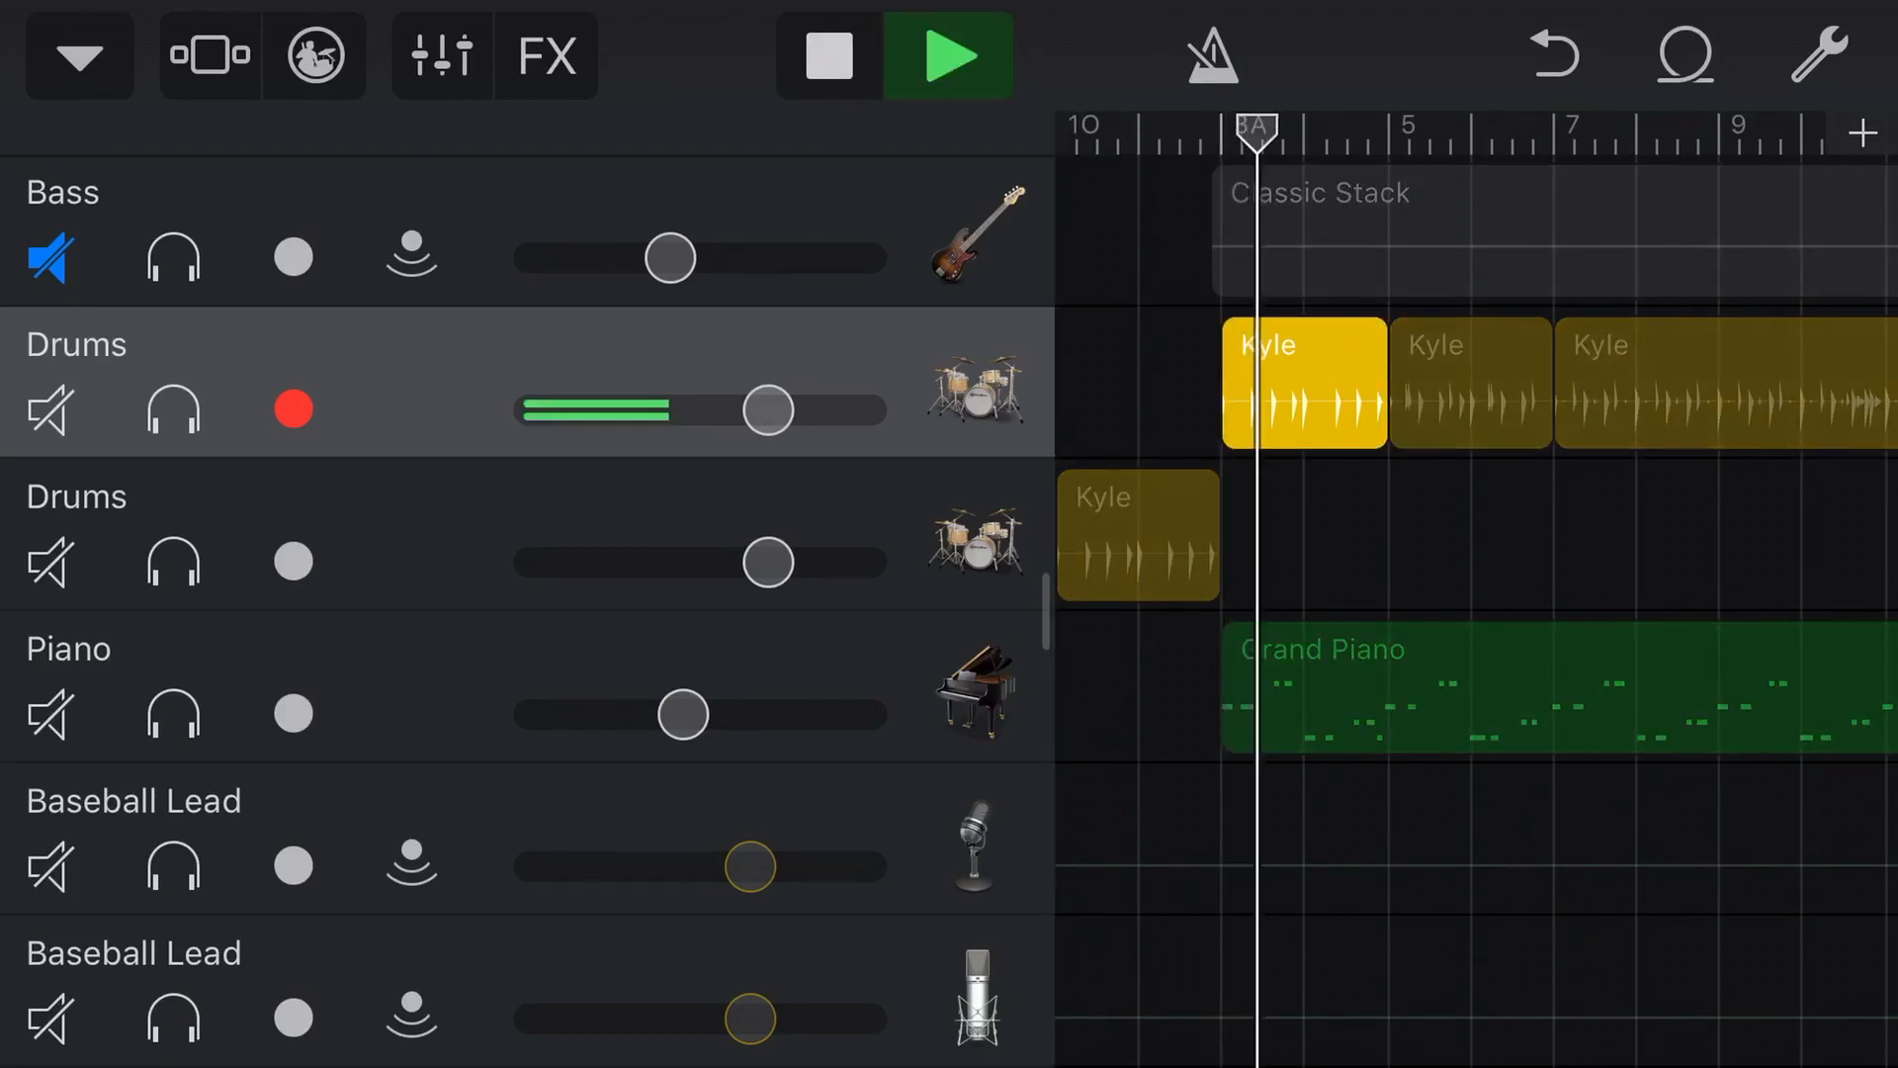